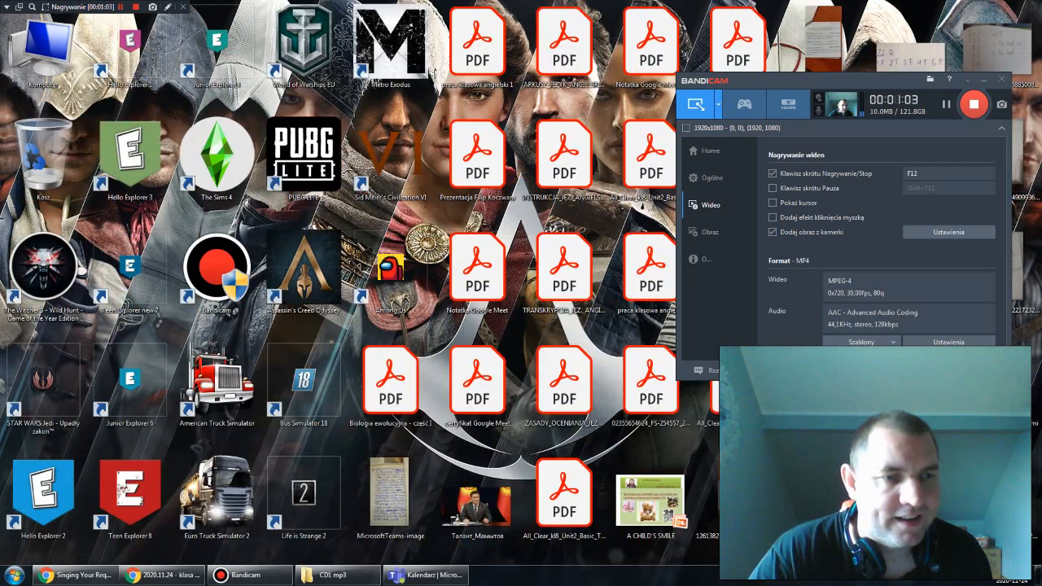
Launch the Junior Explorer 6 e-textbook from its desktop shortcut
click(217, 154)
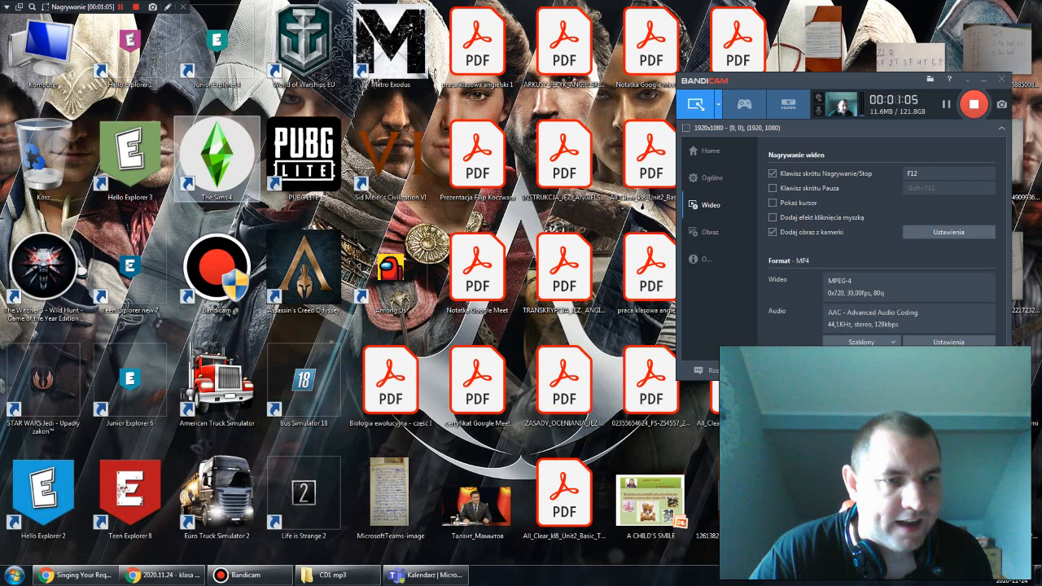
mouse_move(129, 378)
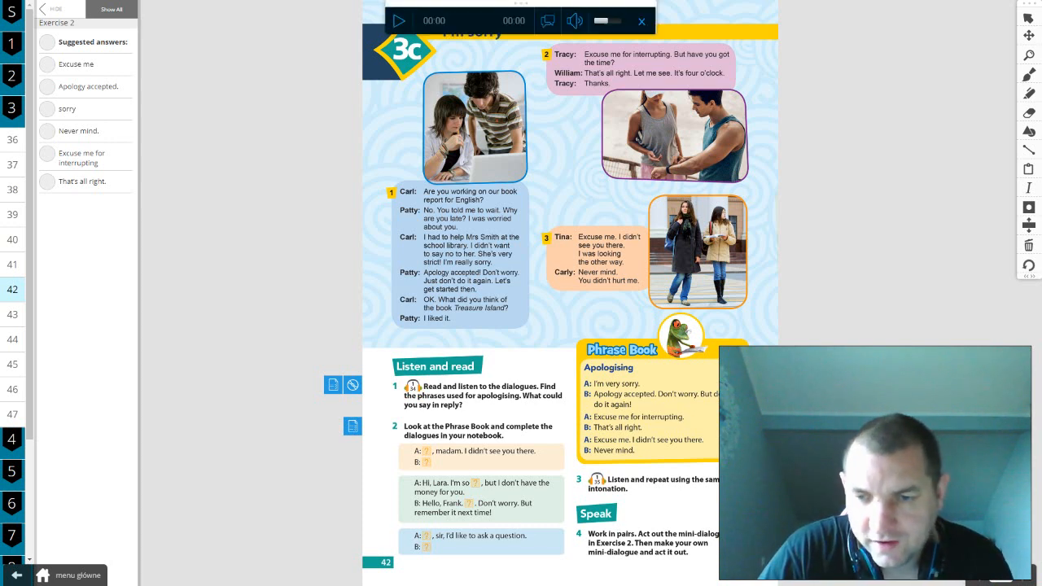
Play Track 35's apologising dialogue through to 'Never mind', pausing and resuming twice along the way
click(399, 21)
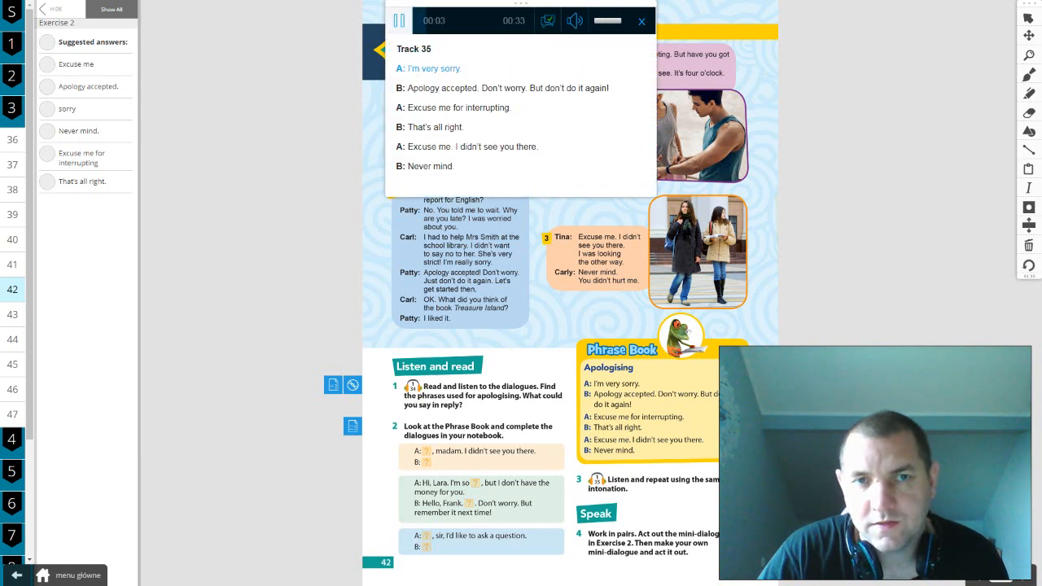
click(400, 21)
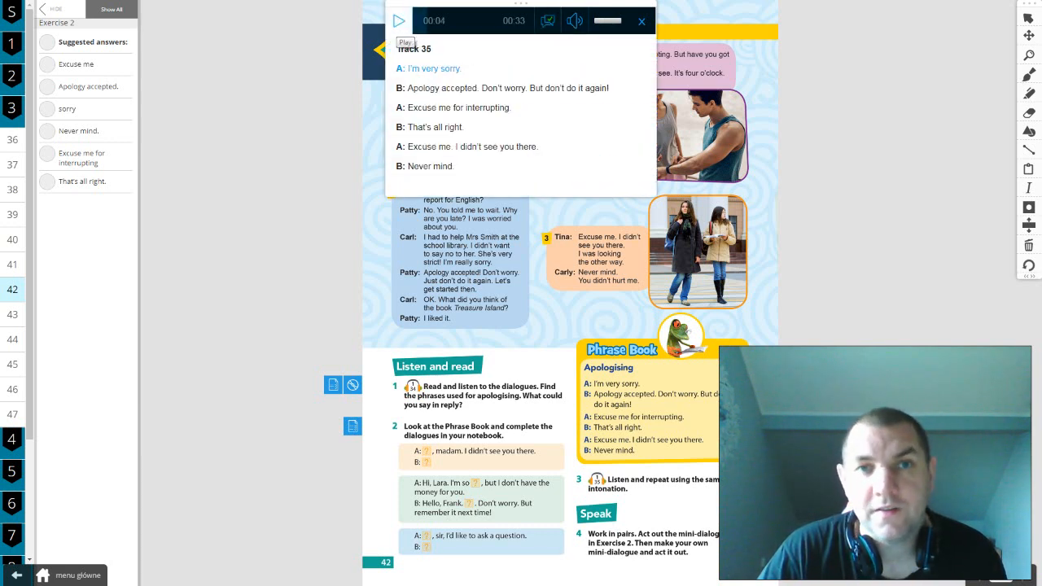
click(398, 20)
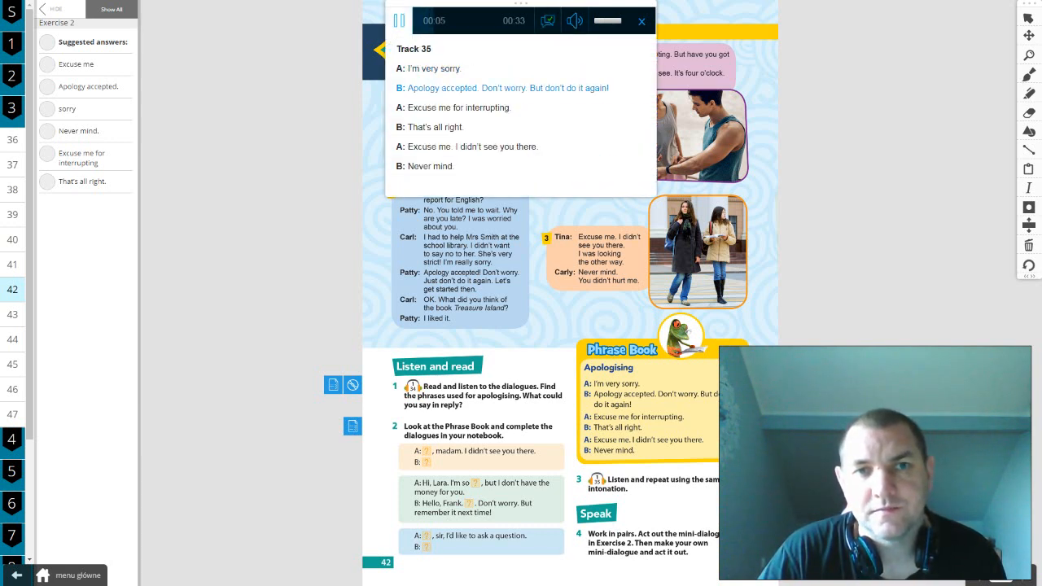
click(400, 20)
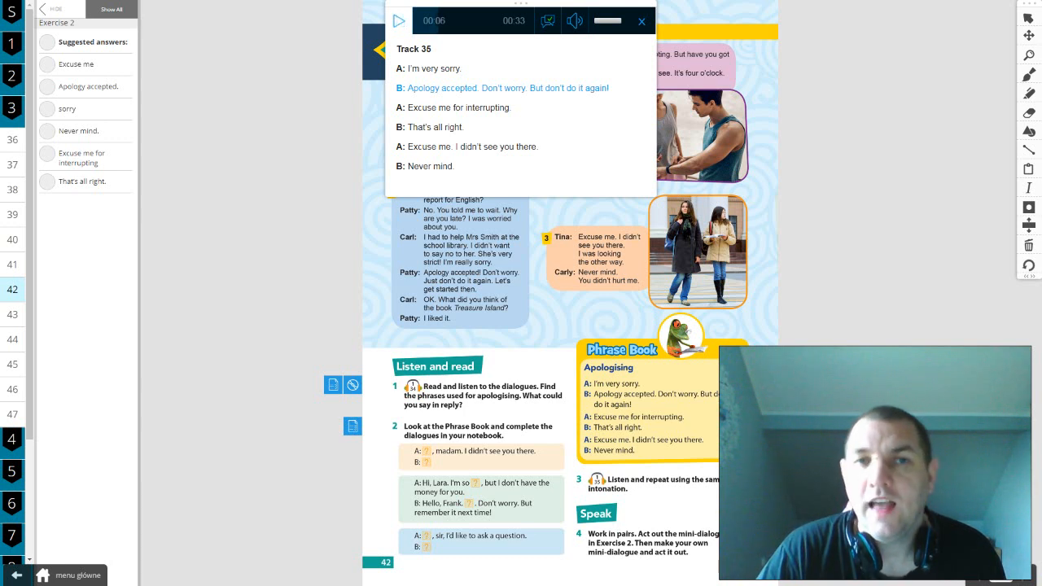
click(399, 20)
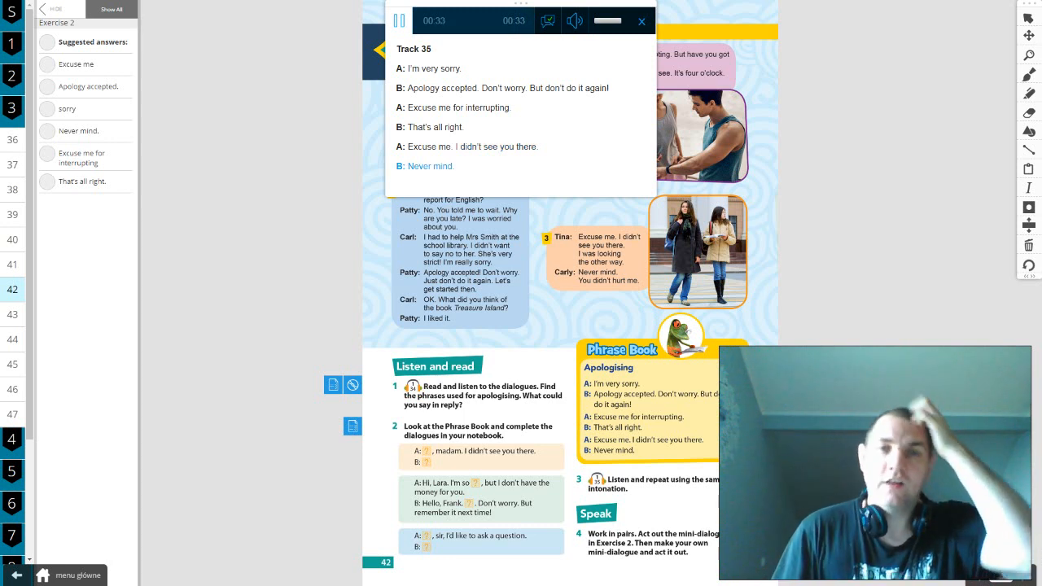
click(400, 21)
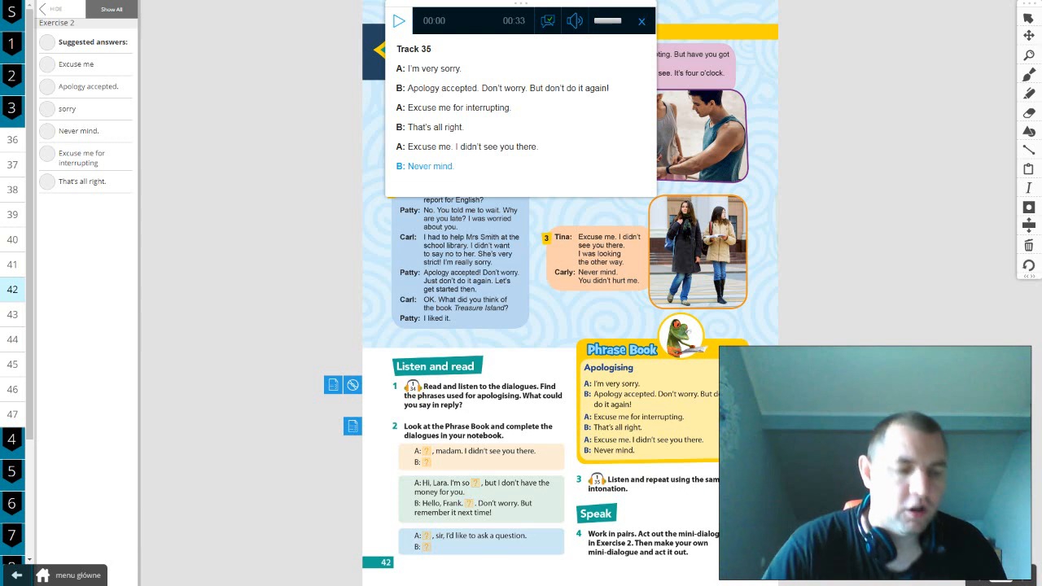
click(642, 21)
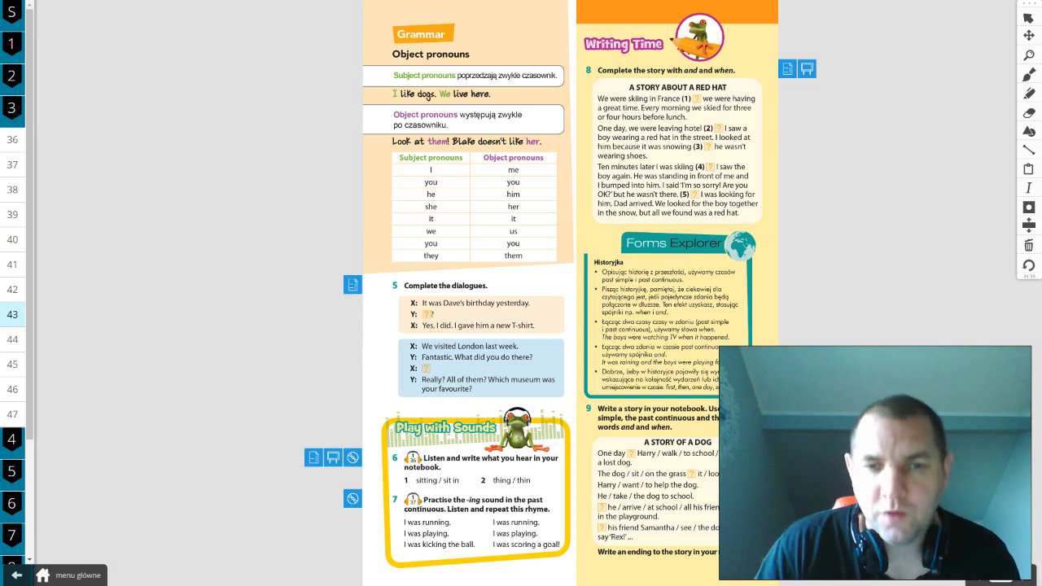
Reveal the exercise 5 answers on page 43 beside the textbook spread
click(353, 284)
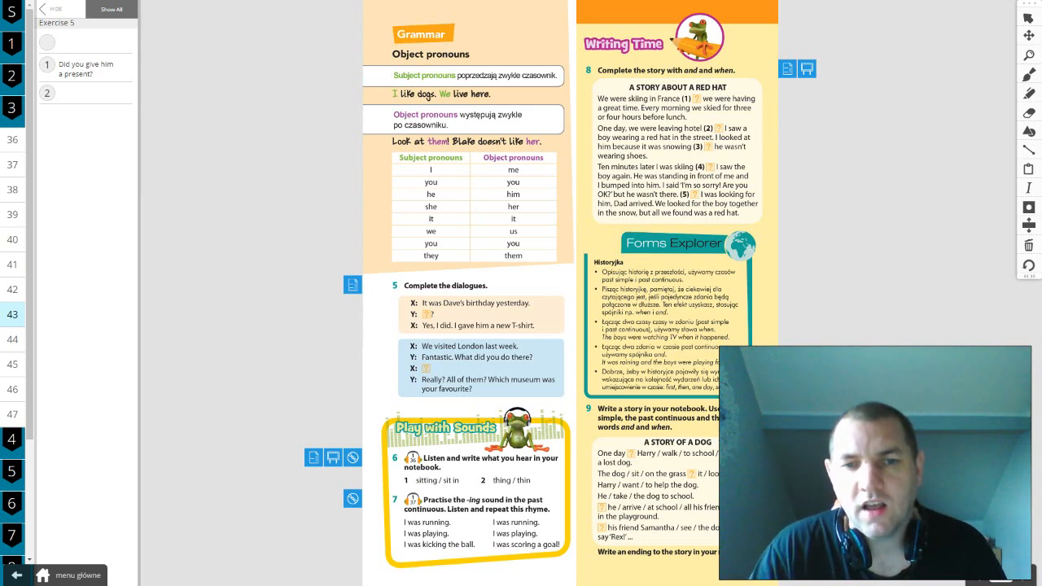
click(112, 9)
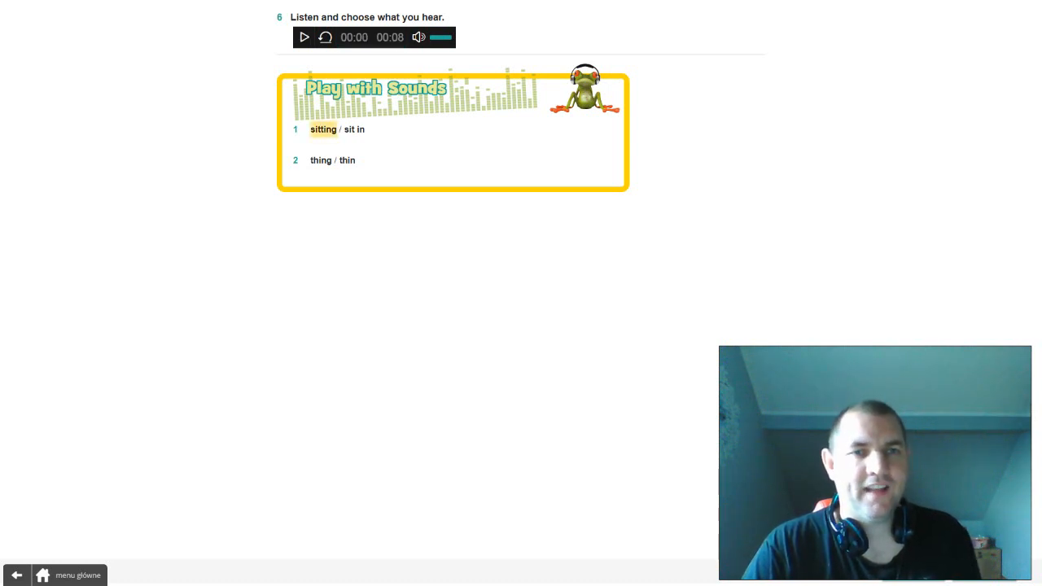
Open the Play with Sounds exercise 6 task showing 'sitting' marked for item 1
click(346, 160)
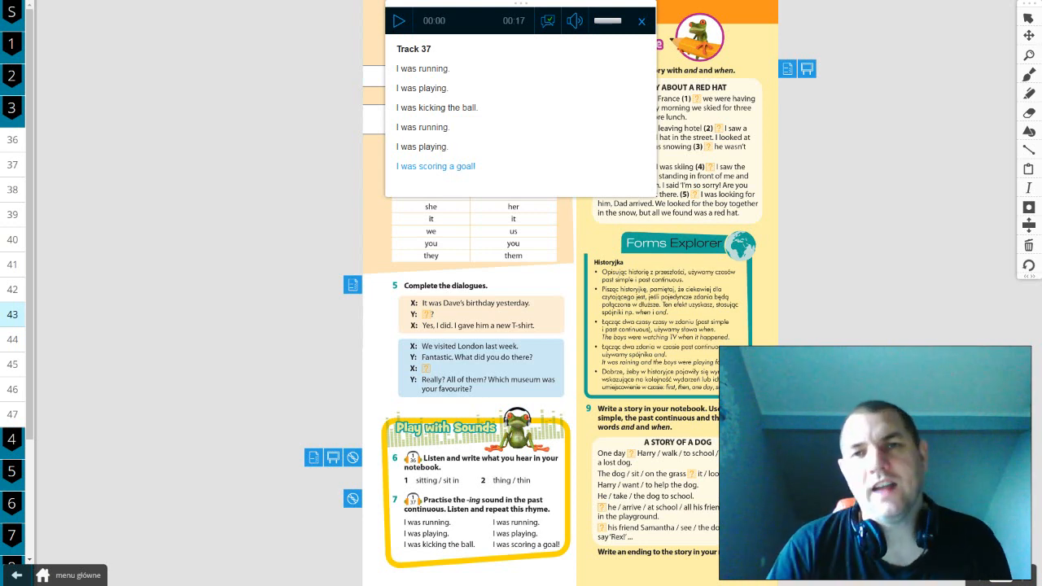
click(641, 21)
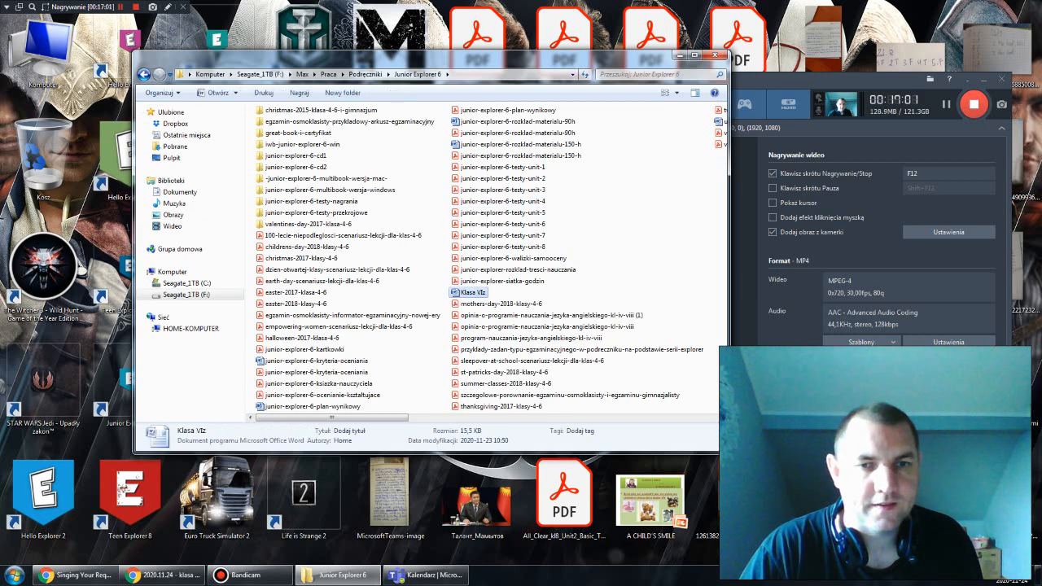
Open the Klasa VIz document in Word and bring up a new Chrome tab
double_click(473, 293)
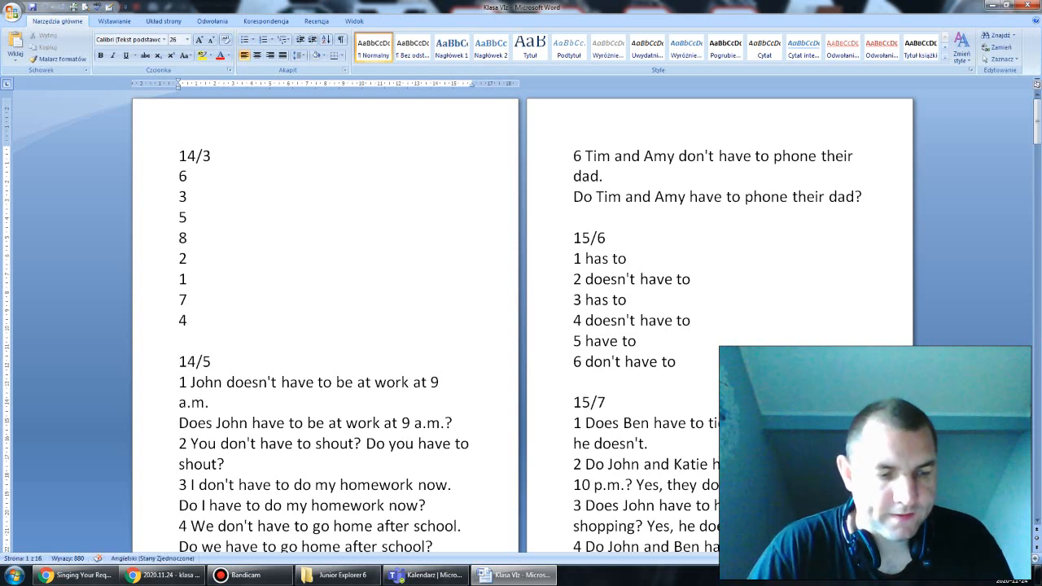
click(178, 155)
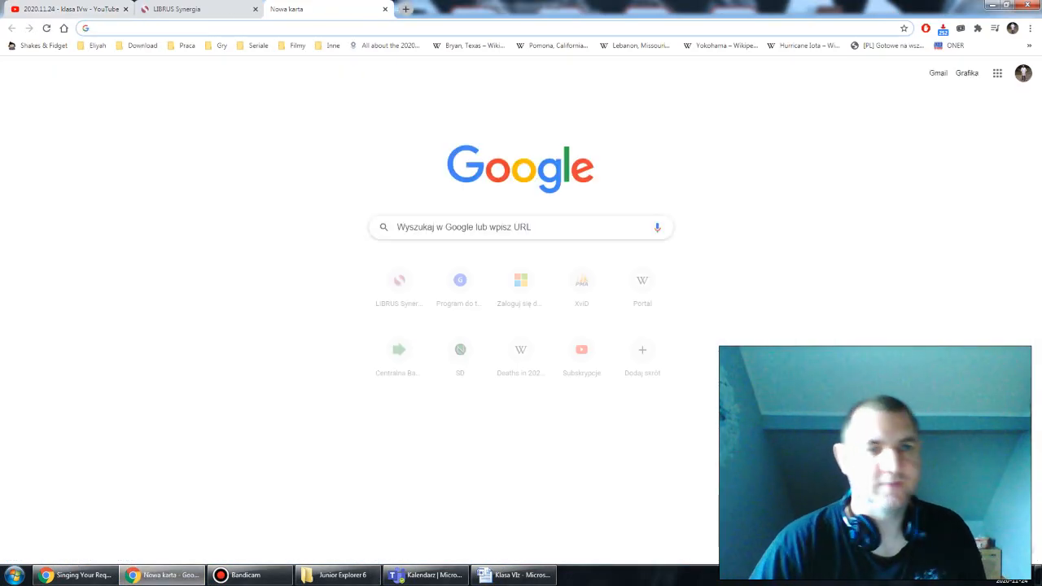
Go to docwiczenia.pl and search code A6TEYA for workbook page 32, exercise 1
text(docwiczenia.pl)
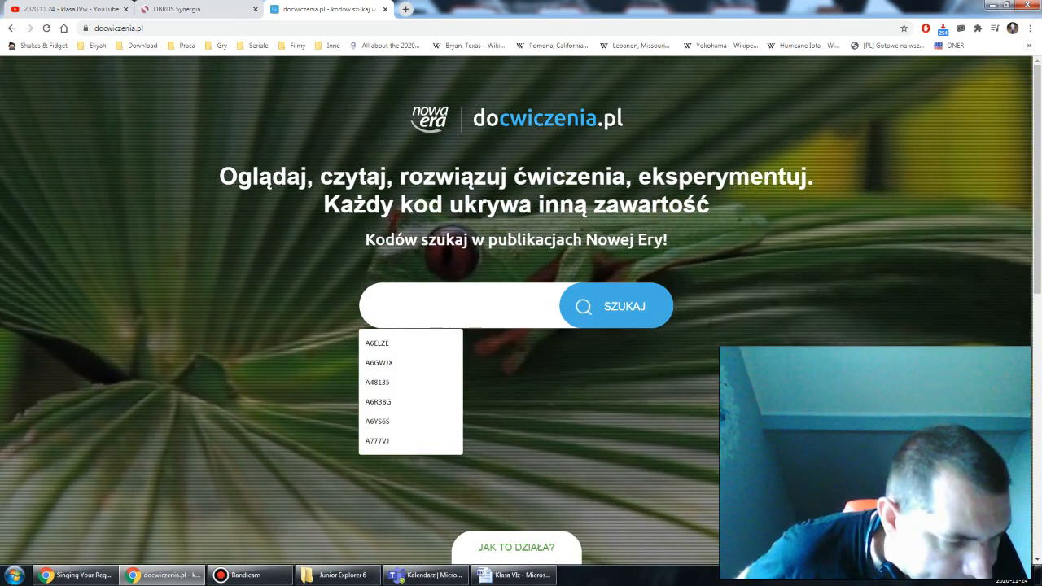
text(A)
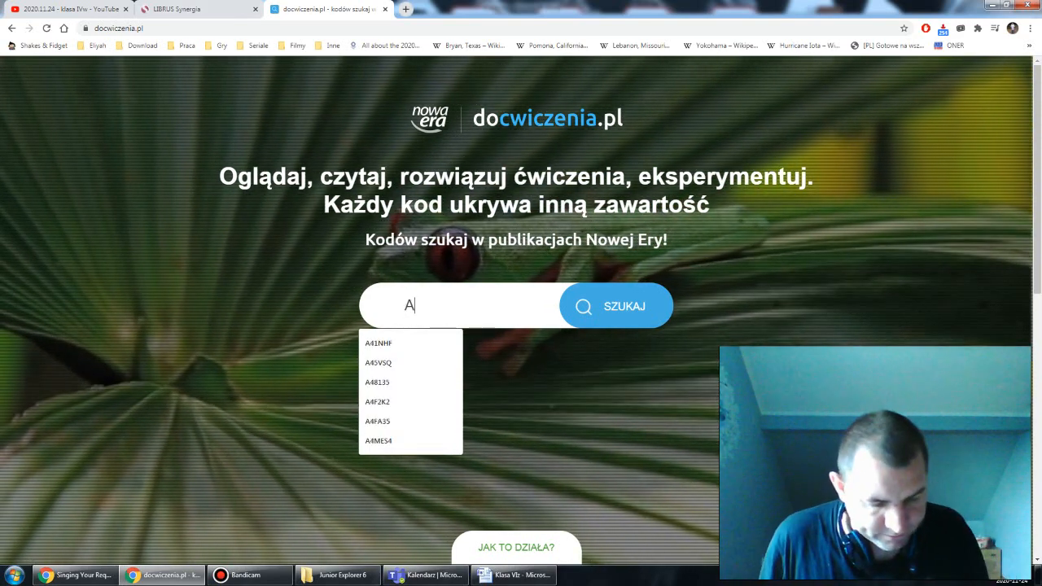
text(6TE)
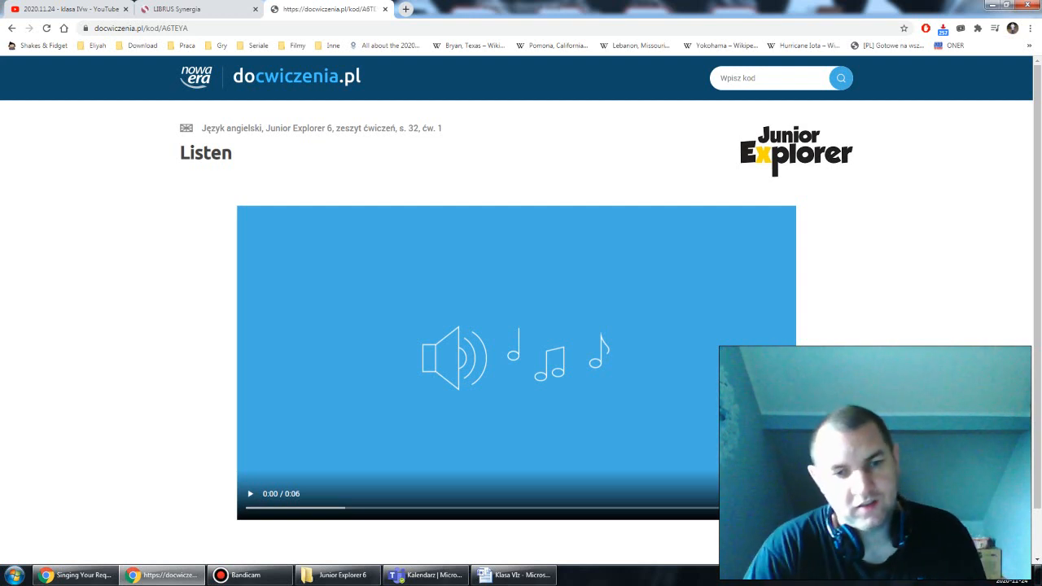
Play a few seconds of the page 32 exercise 1 recording, then return to Word
click(250, 493)
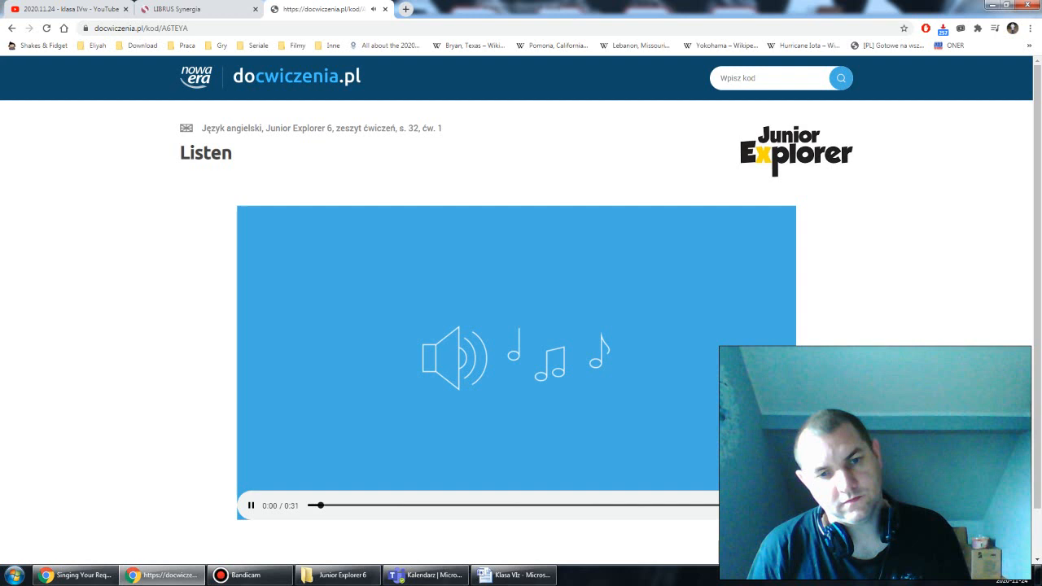
click(251, 505)
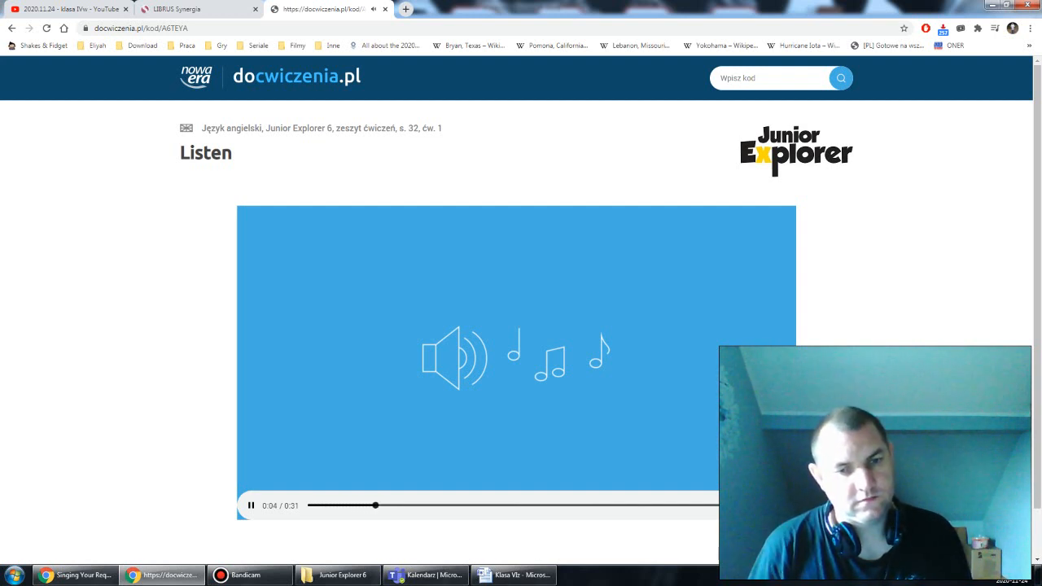
click(513, 575)
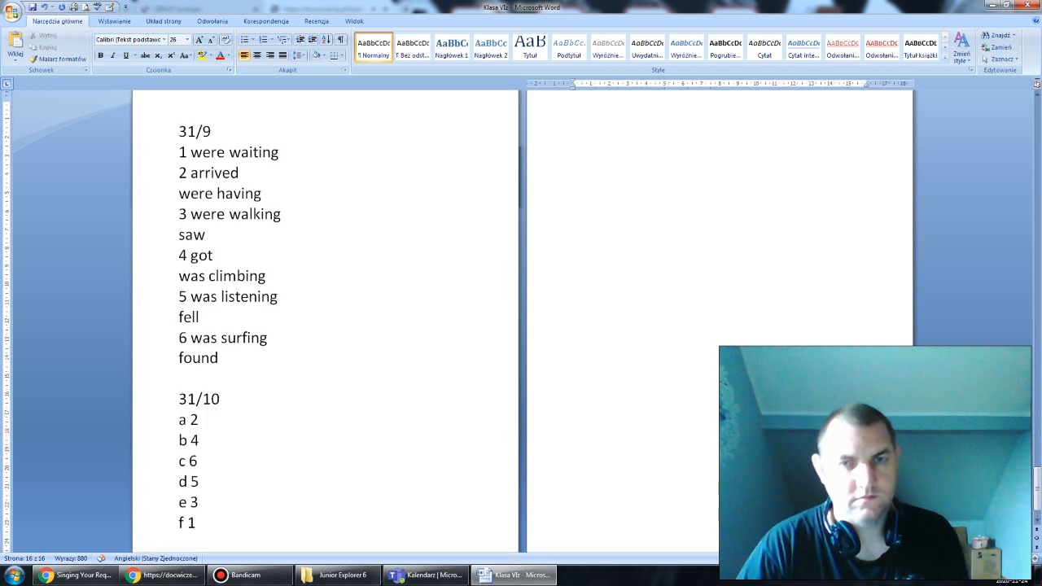
Start the 32/1 answer key with 1 sorry through item 3
text(32/)
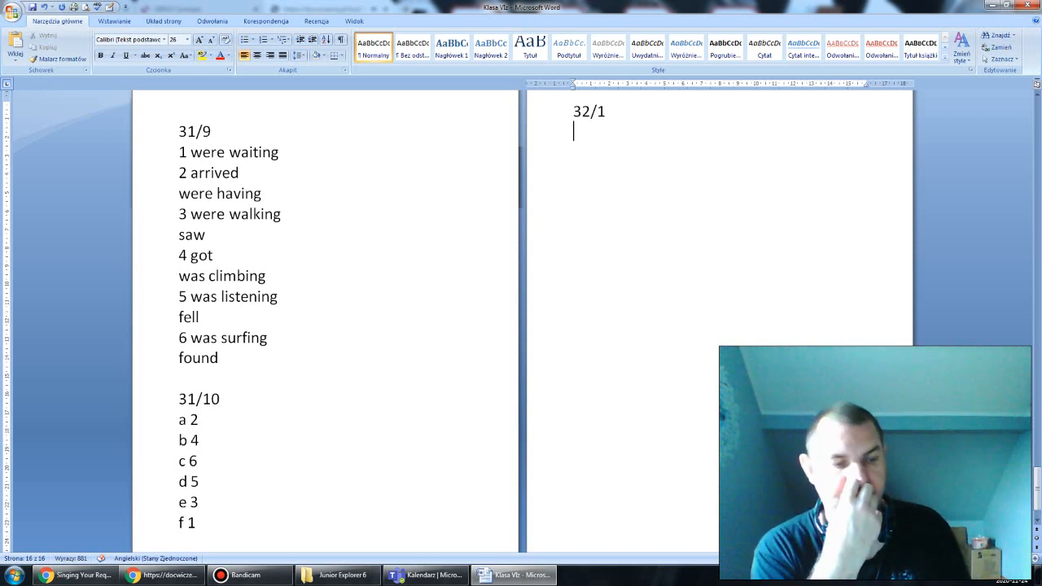
text(1 sorry)
text(2)
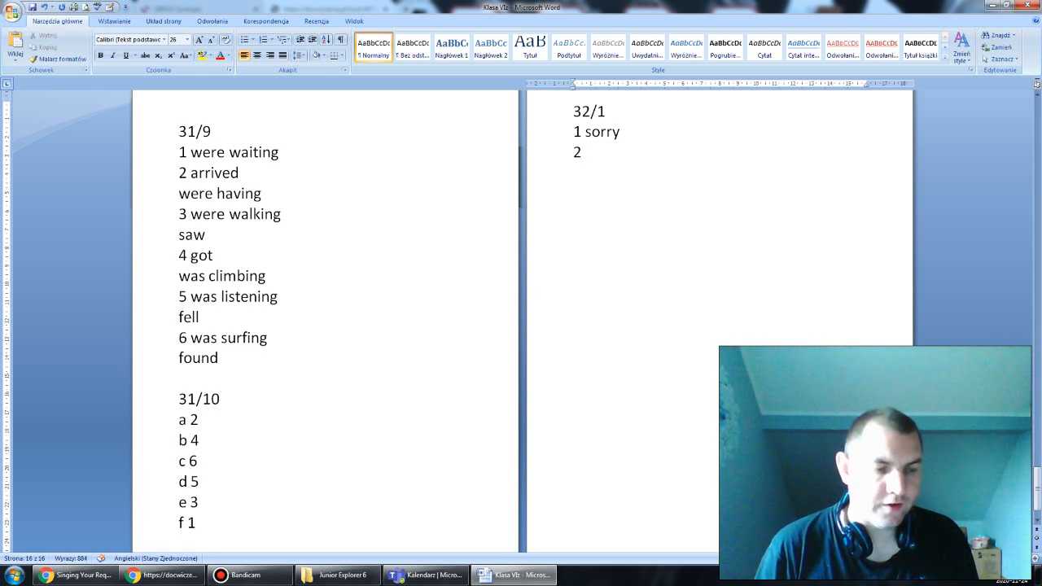
text(accepted)
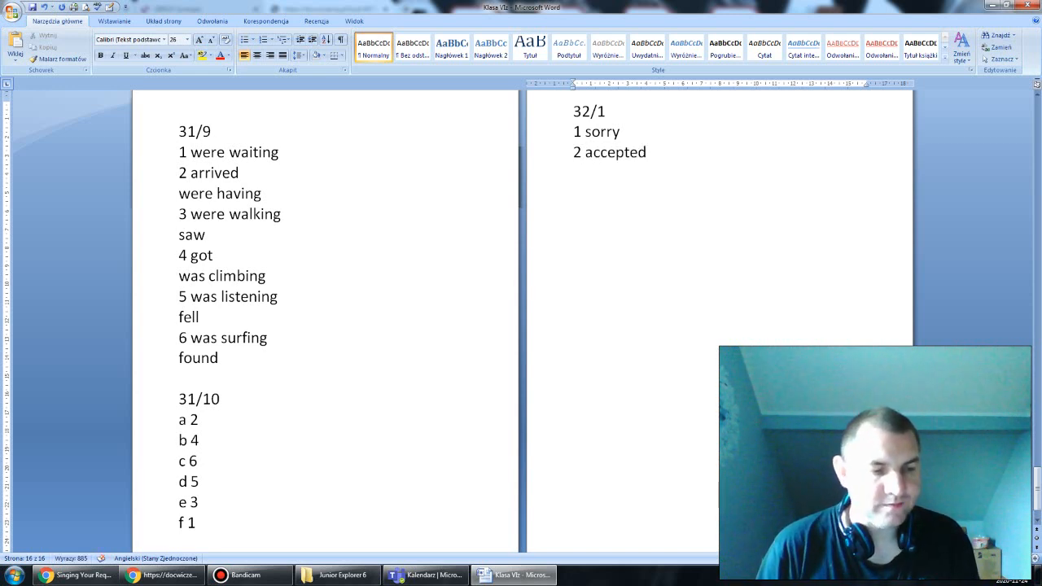
text(3 Don't)
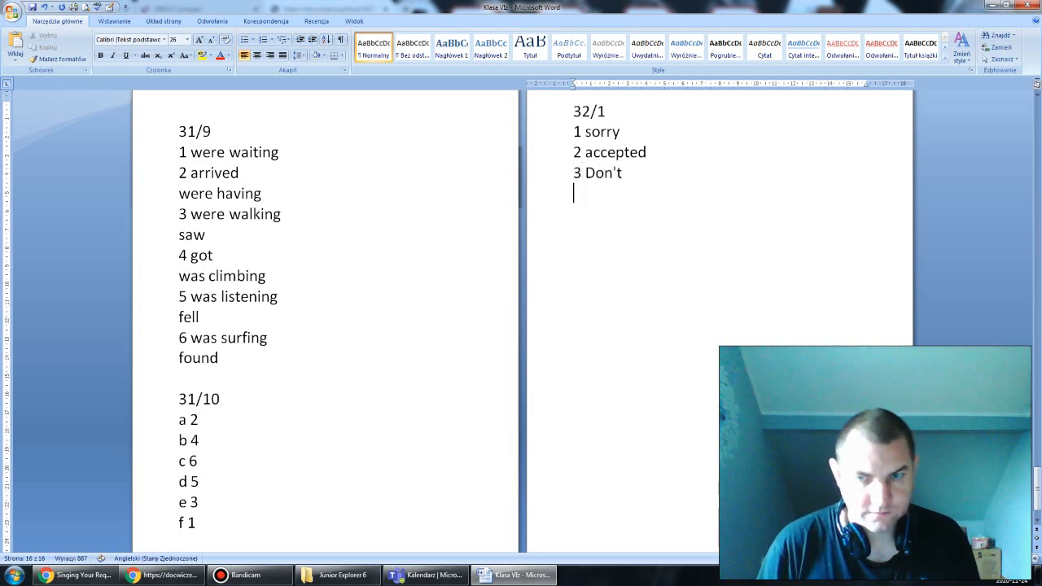
Add 32/1 answers 4 through 8, including Excuse and Never, and start 32/2
text(4)
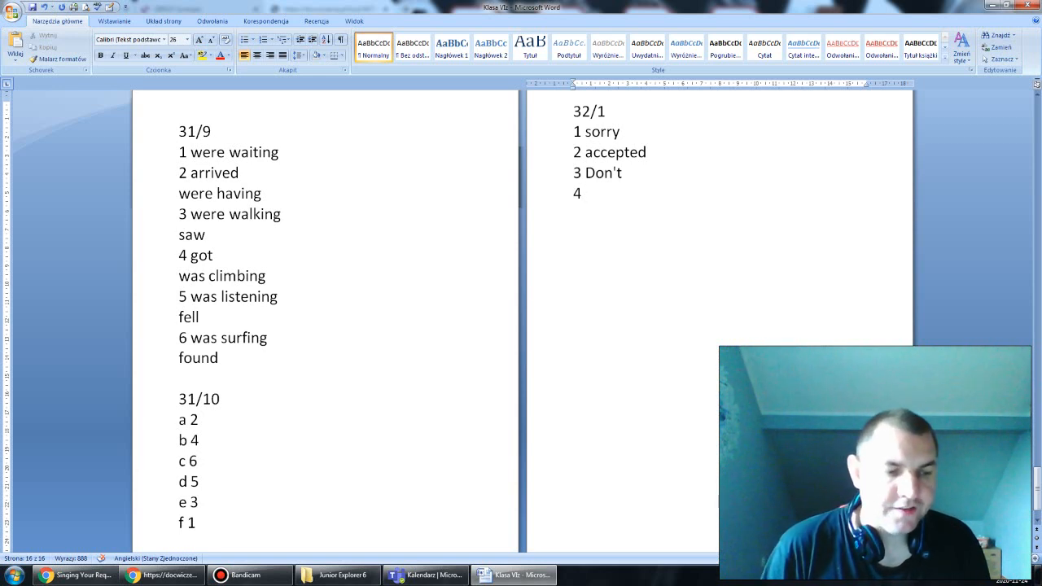
text(a)
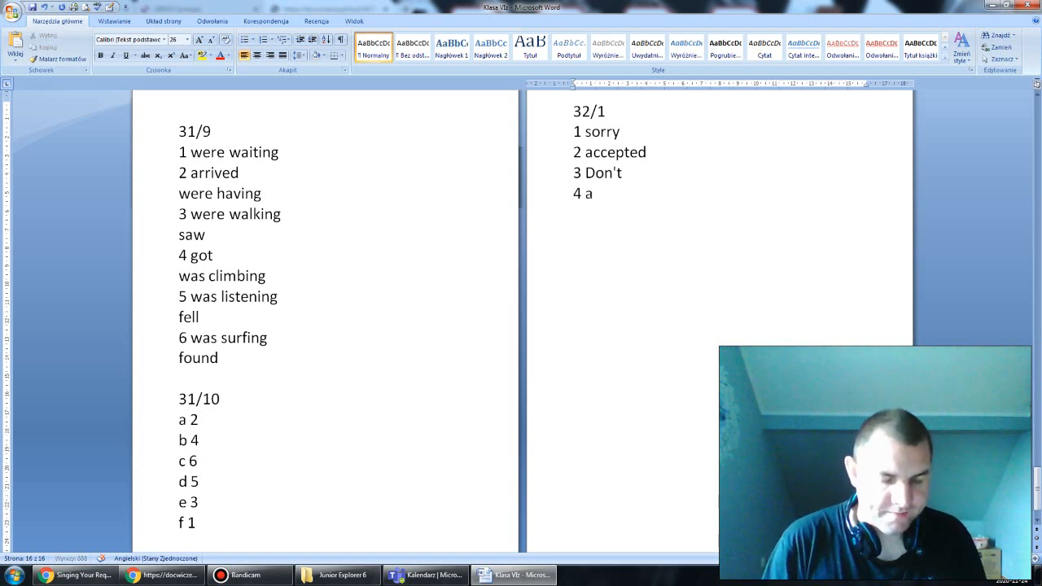
text(again)
text(5)
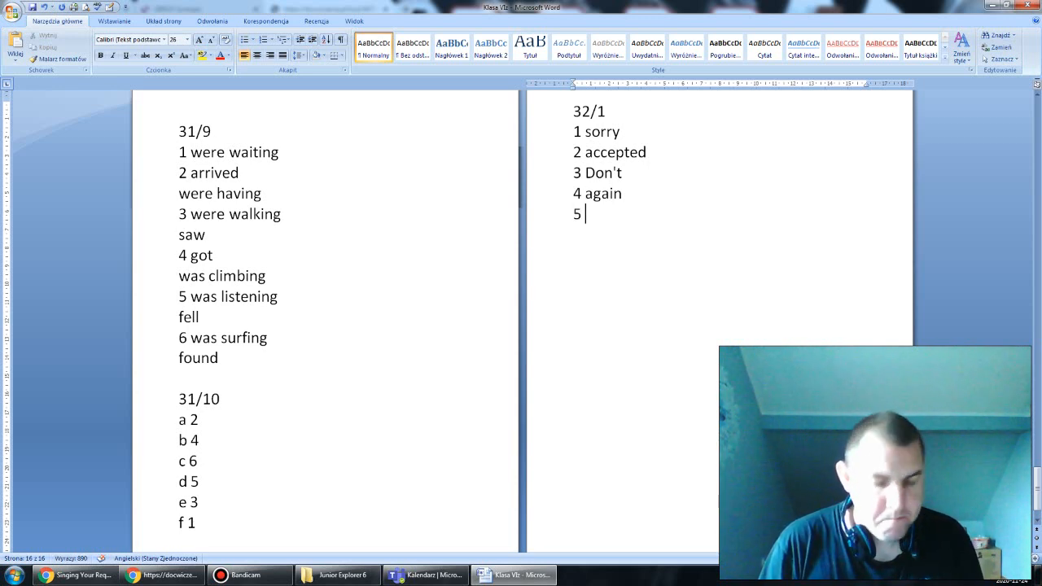
text(me)
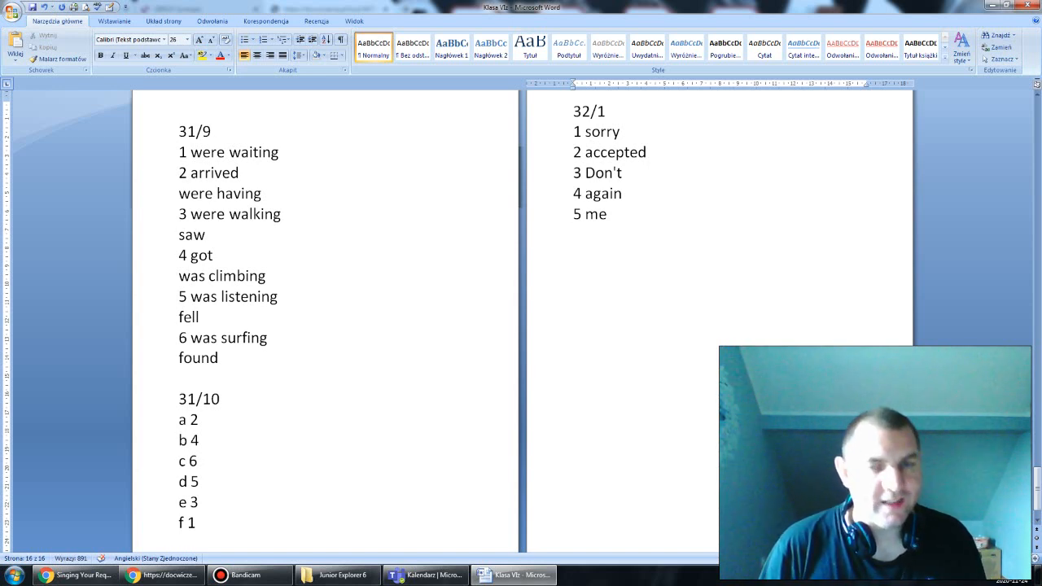
text(6 right)
text(7)
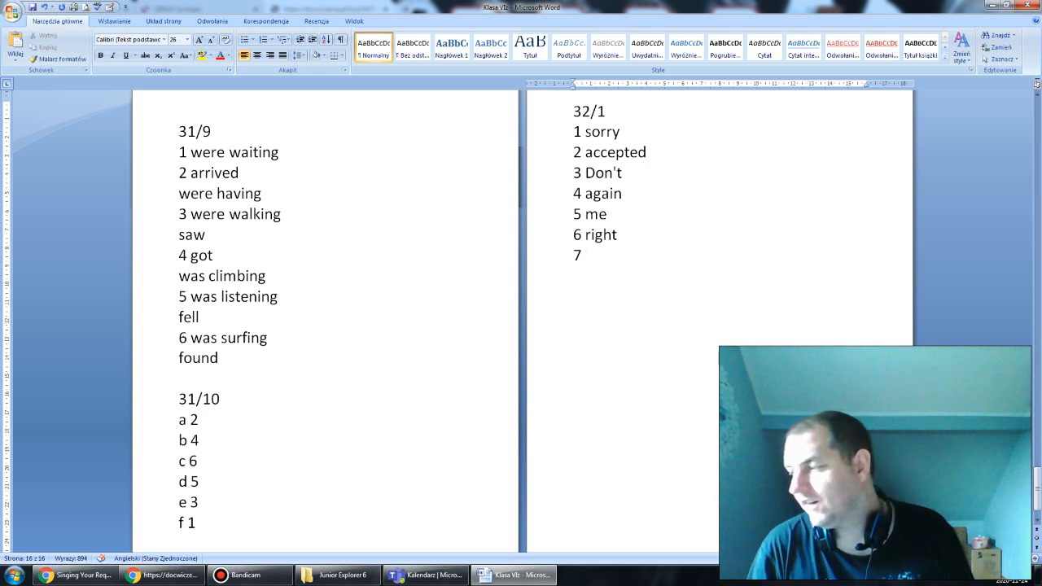
text(E)
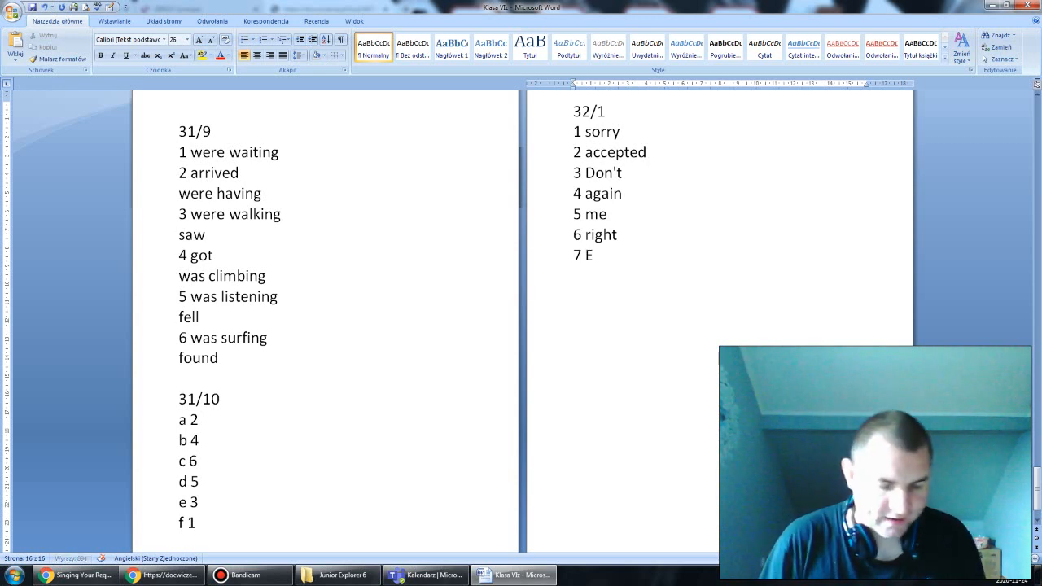
text(xcuse)
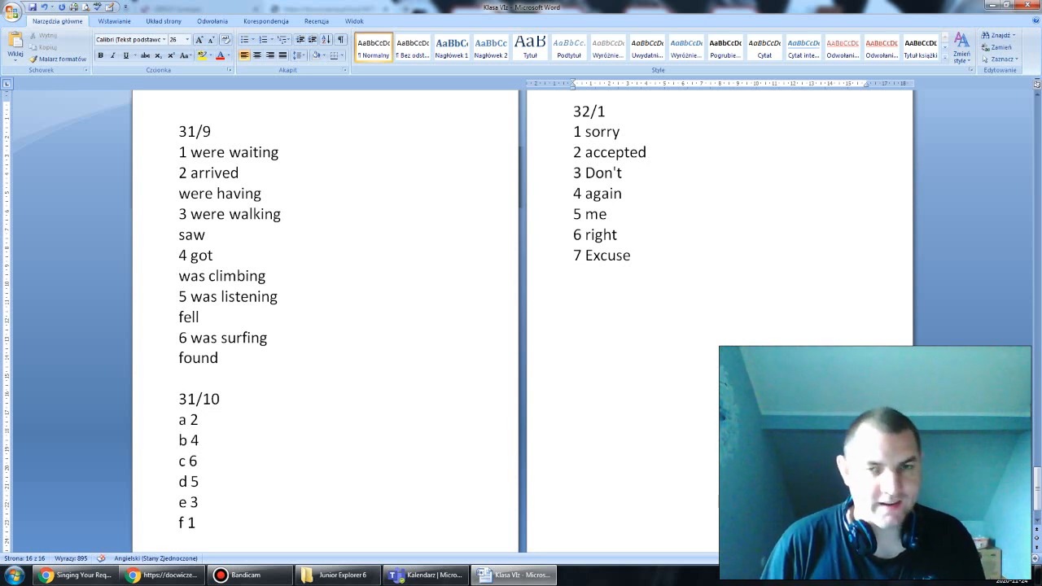
text(8 Never)
text(32/2)
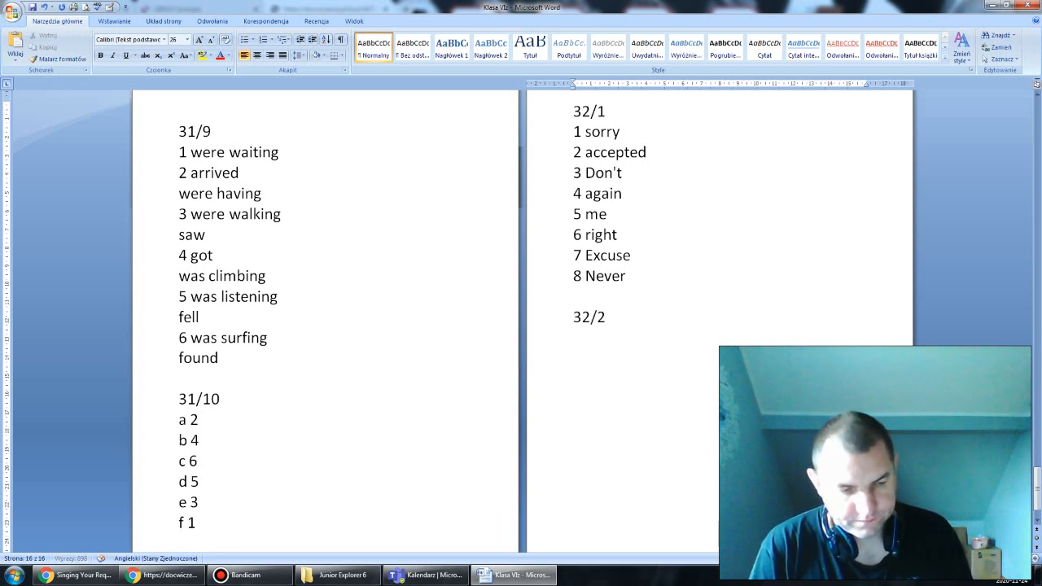
Enter 32/2 answers 1 a and 2 b, and begin item 3
text(1)
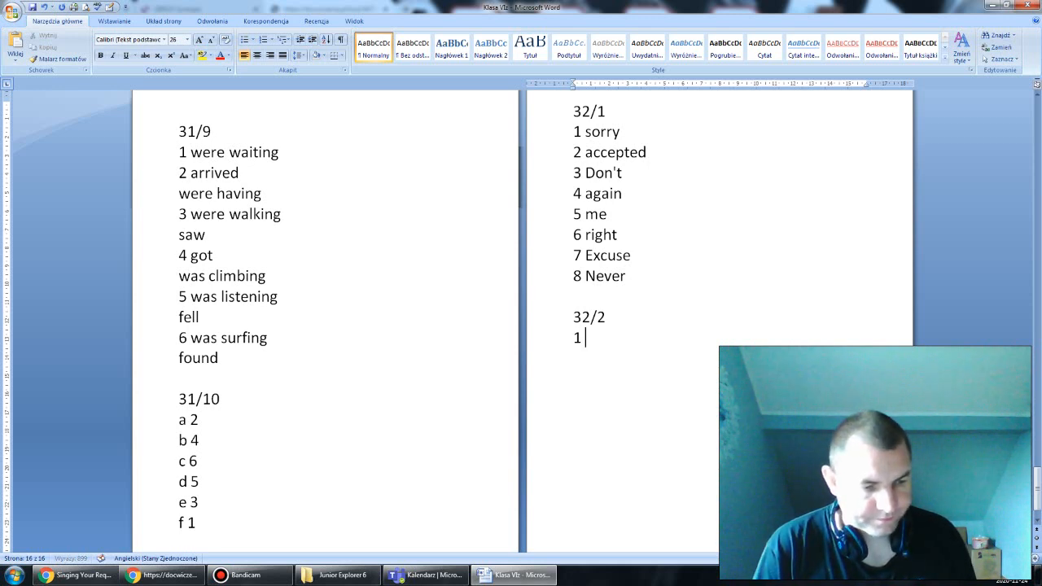
text(a)
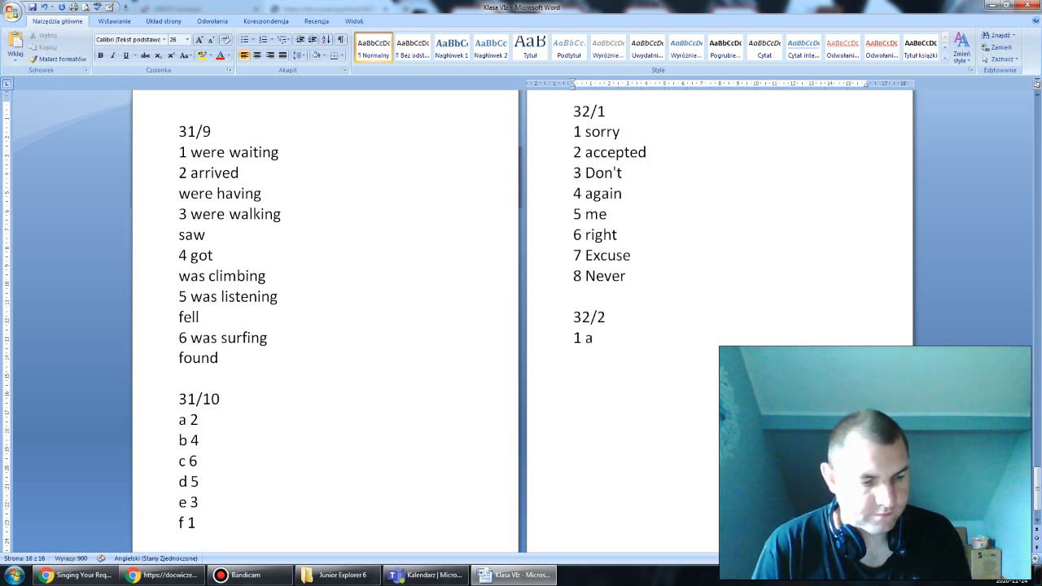
text(2)
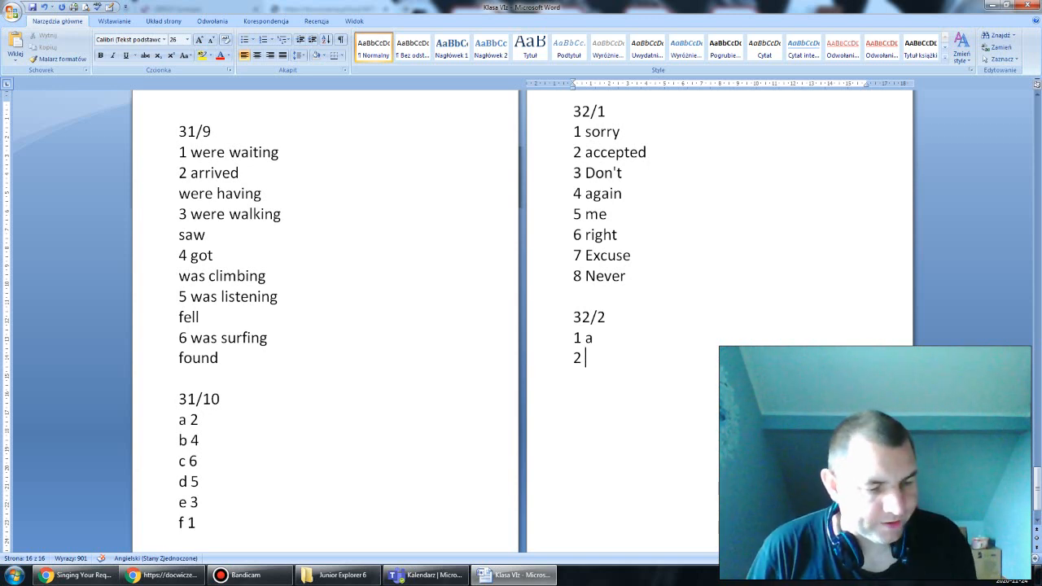
text(b)
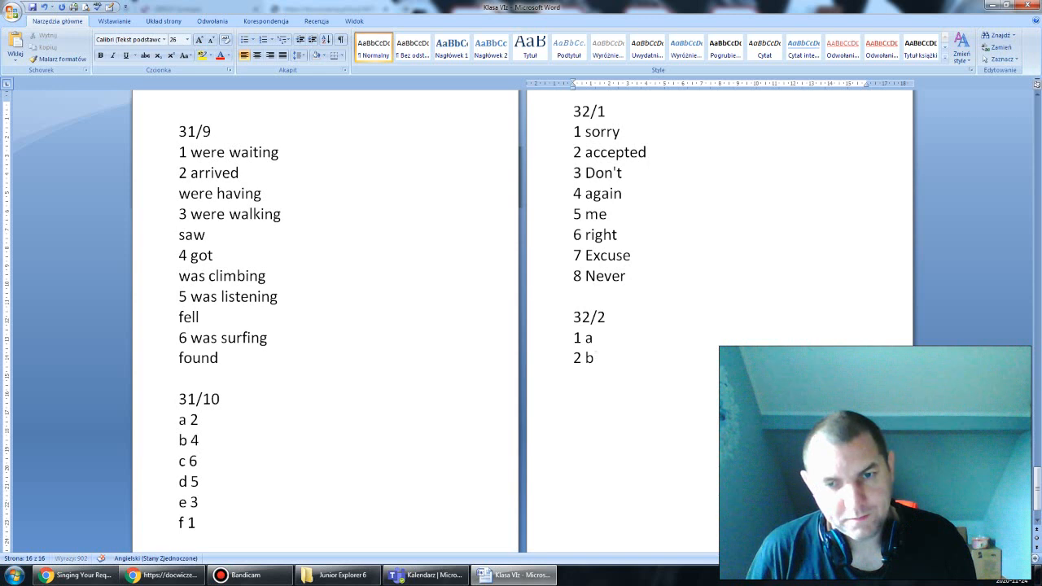
text(3)
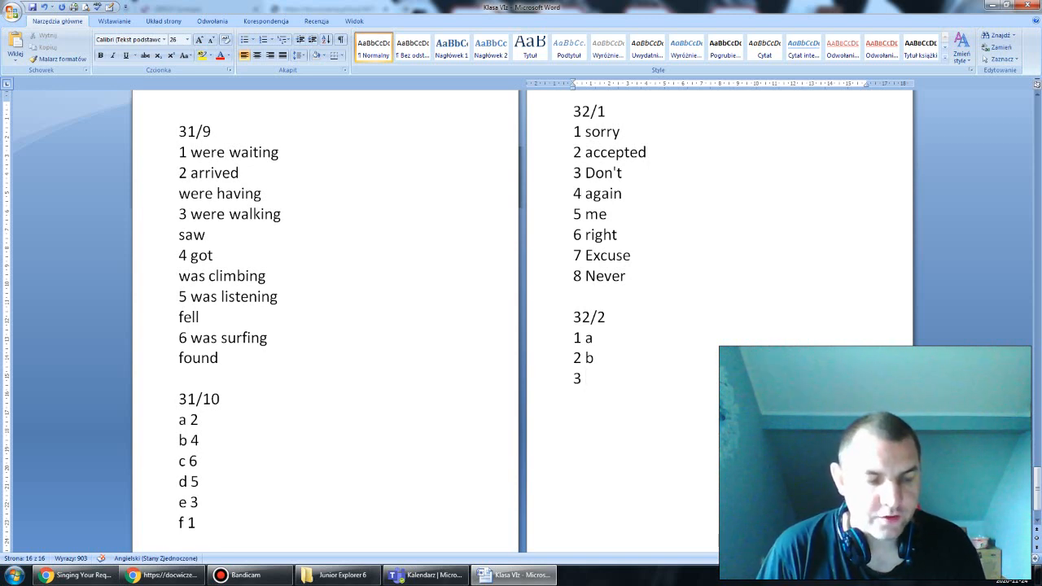
Add 3 a and 4 b to the 32/2 list and place the cursor on item 5
click(585, 378)
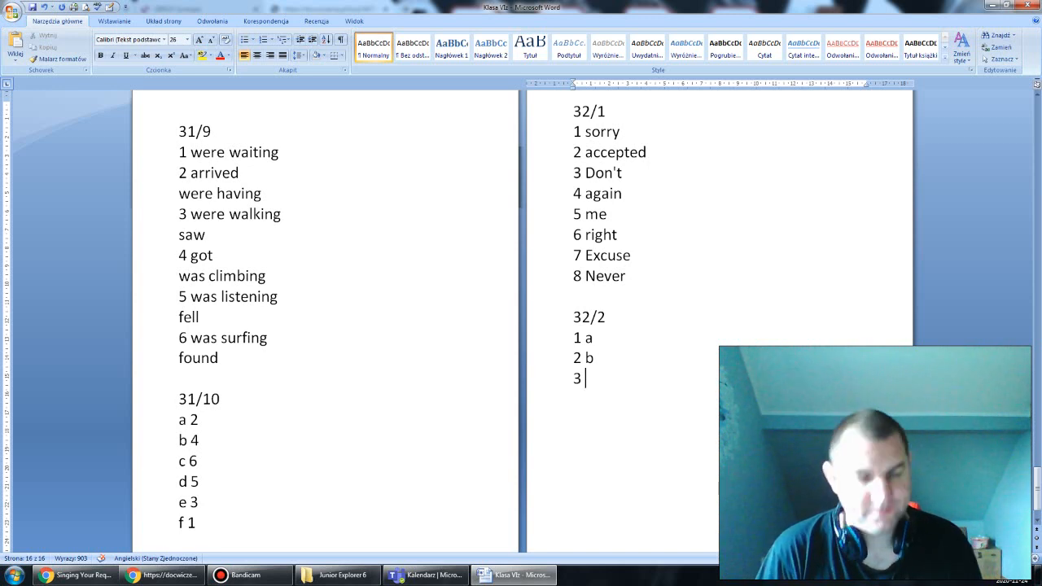
text(a)
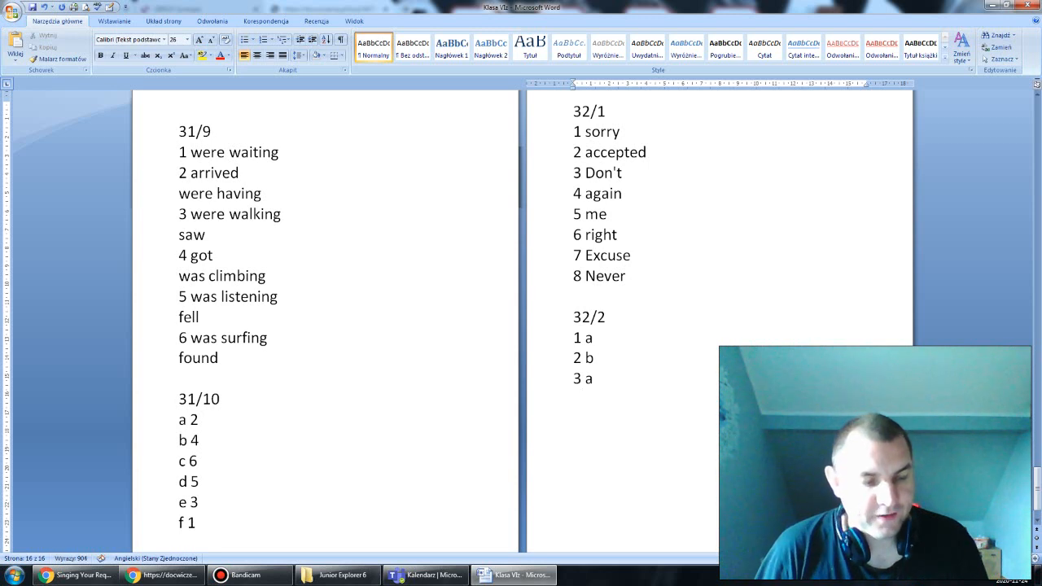
text(4)
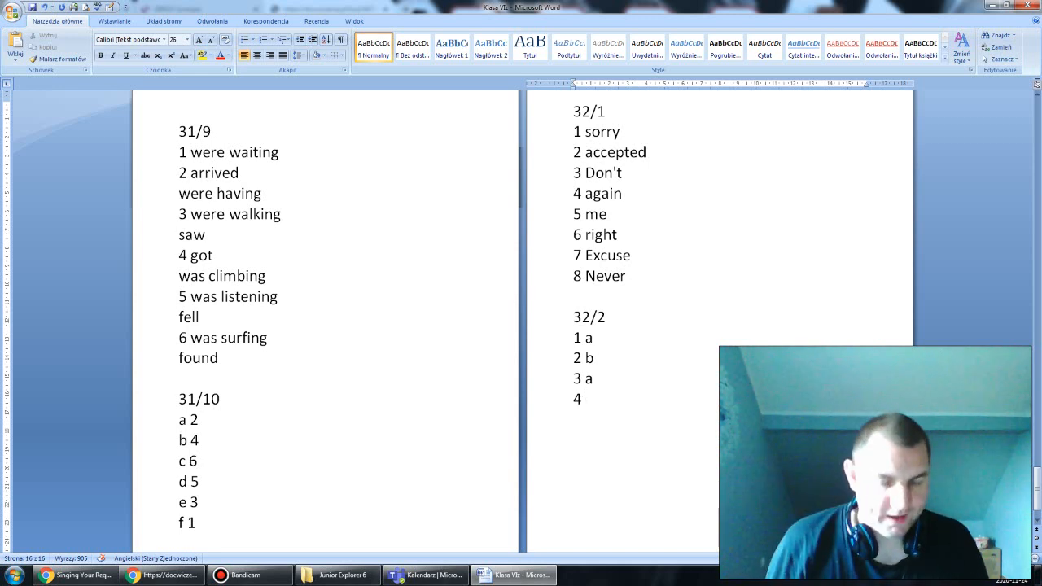
text(b)
text(5)
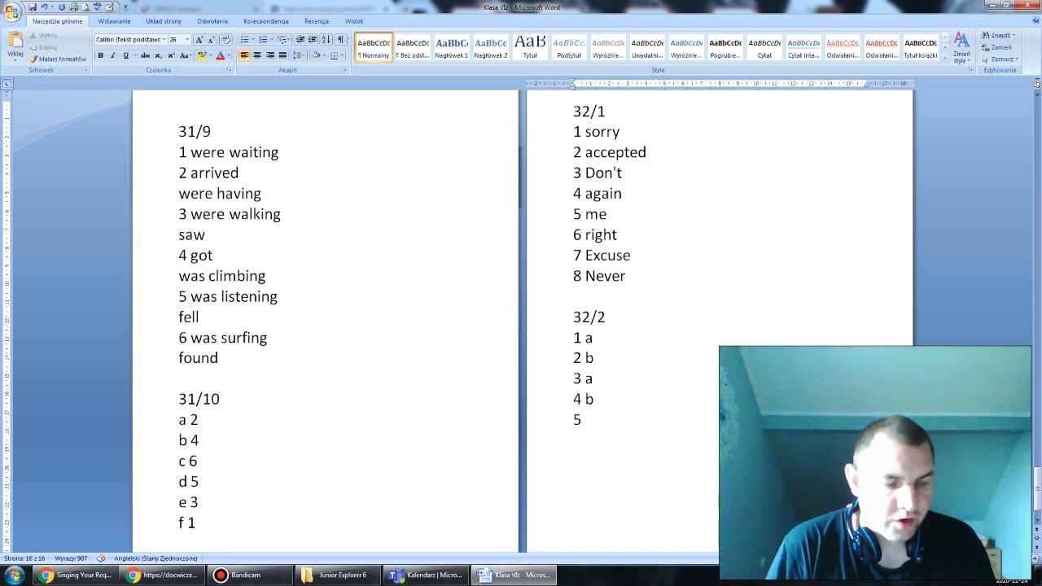
click(585, 419)
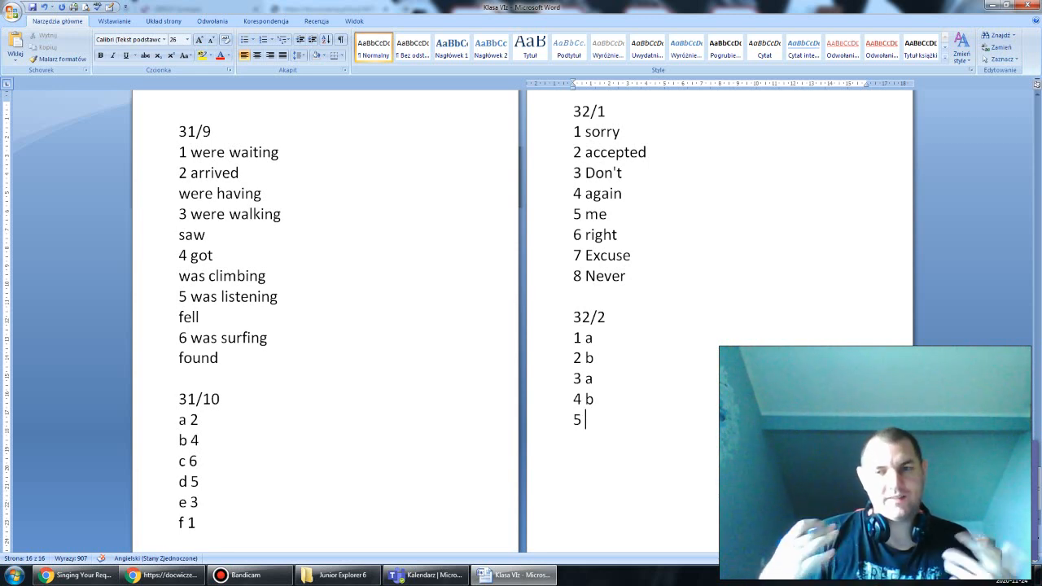
Enter answer 'a' for item 5 of the 32/2 answer key
text(a)
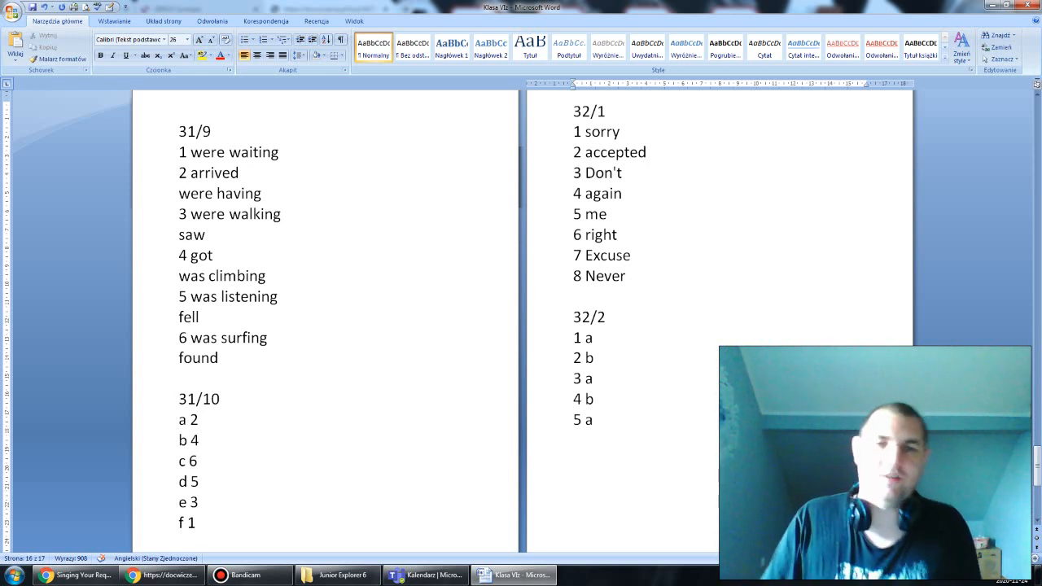
click(250, 575)
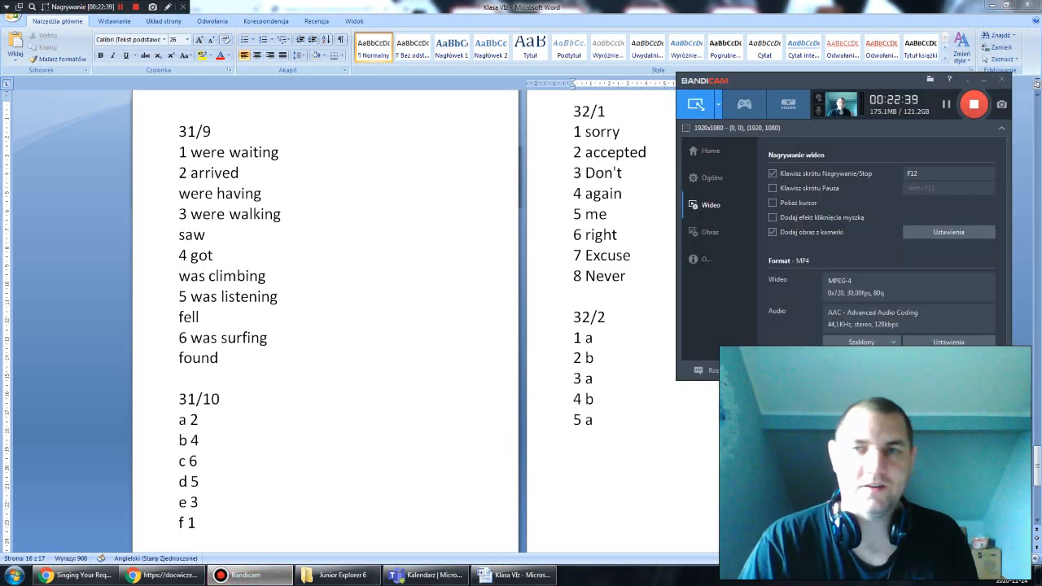